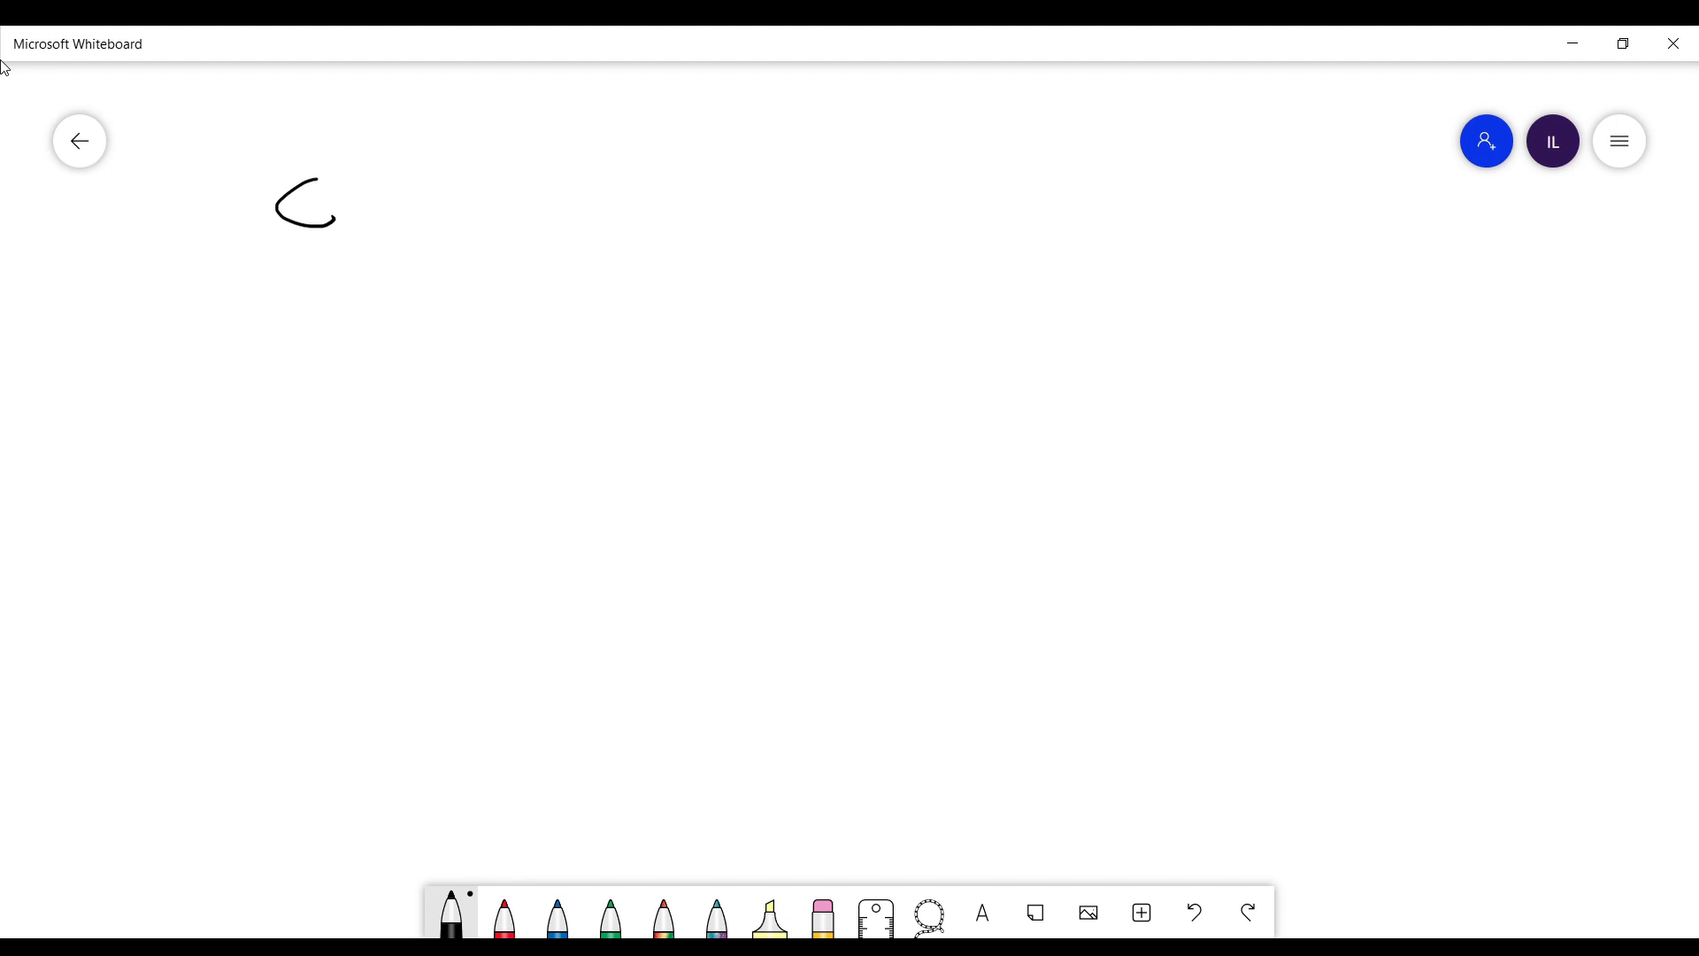
Handwrite CBC in black branching to Hgb → ↓ ACD and WBC → ↑ inflammatory.
{"action": "left_click_drag", "start_coordinate": [326, 205], "coordinate": [465, 244]}
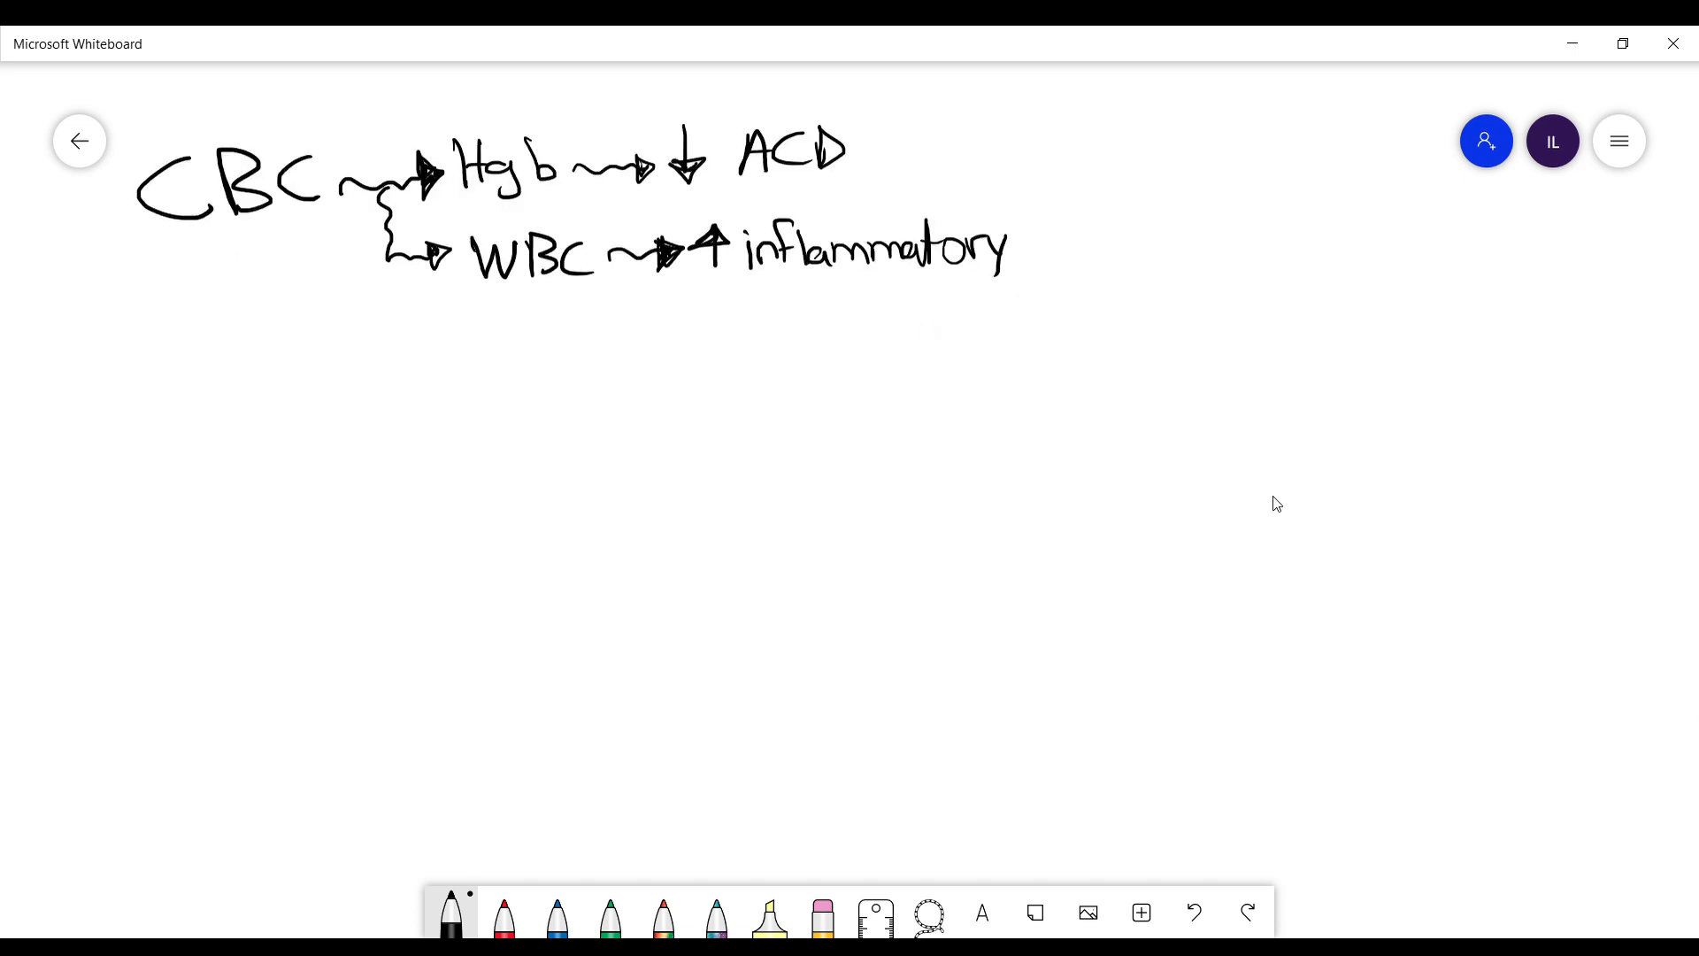
Handwrite CMP: Cr → ↑ SLE & Vasculitis, LFT's → DMARDs, Hep-C, Sarcoidosis, Hemochromatosis.
{"action": "scroll", "scroll_direction": "down", "scroll_amount": 3}
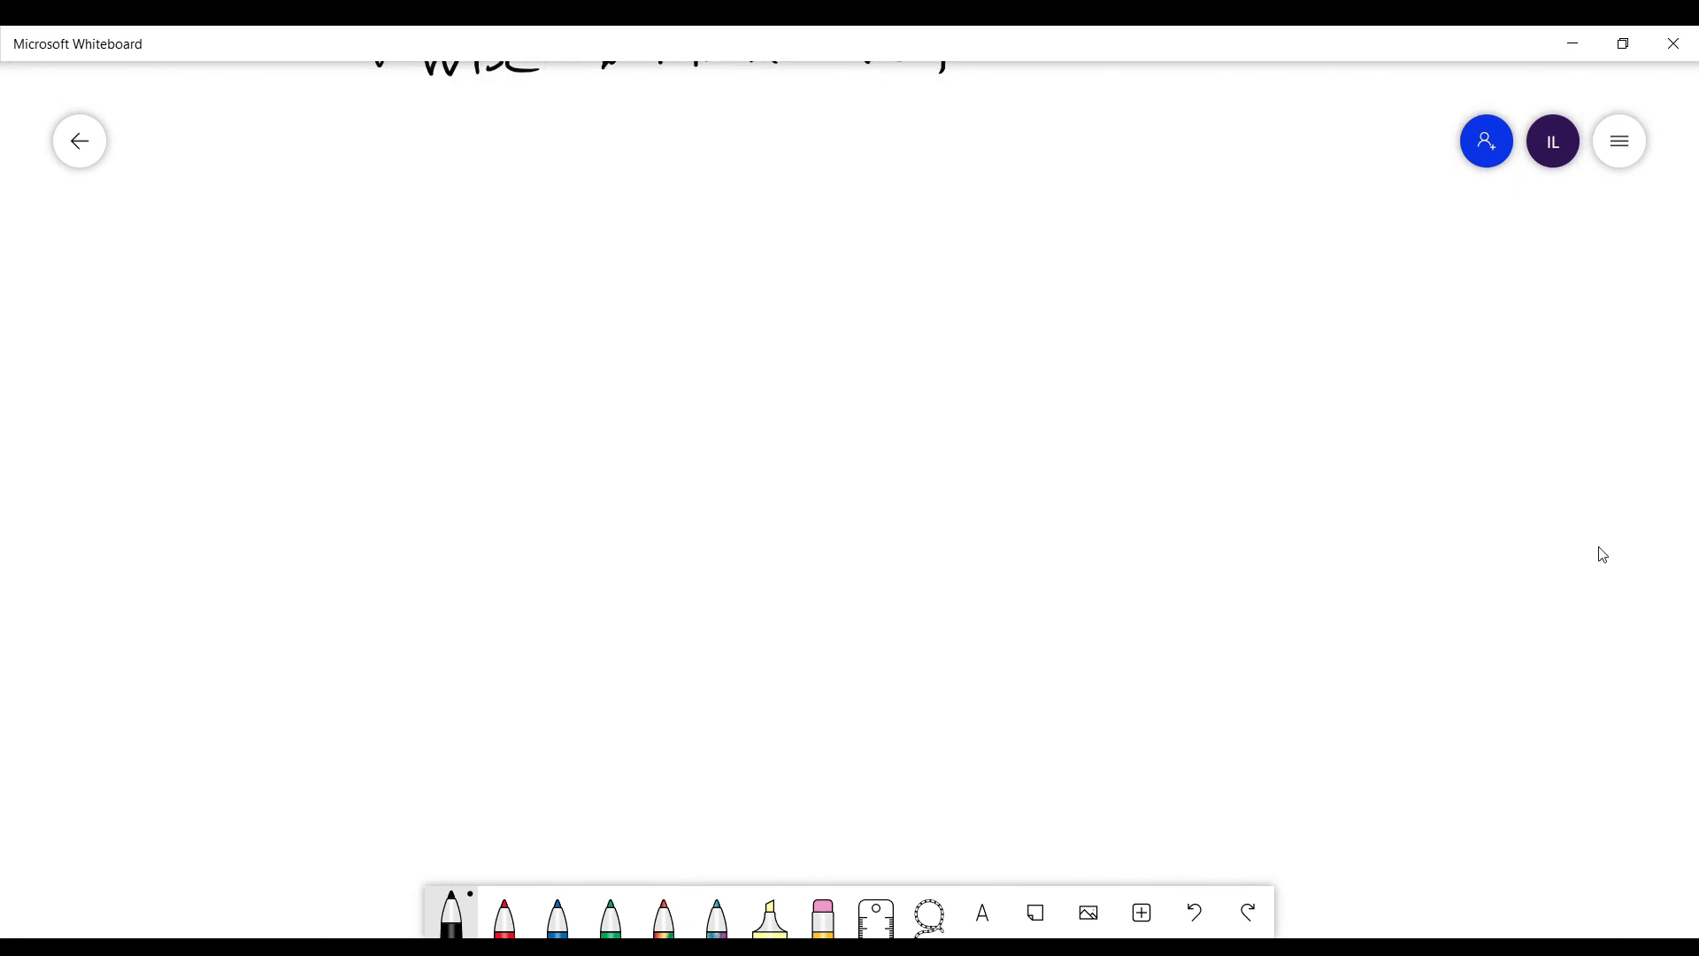
{"action": "left_click_drag", "start_coordinate": [162, 260], "coordinate": [471, 260]}
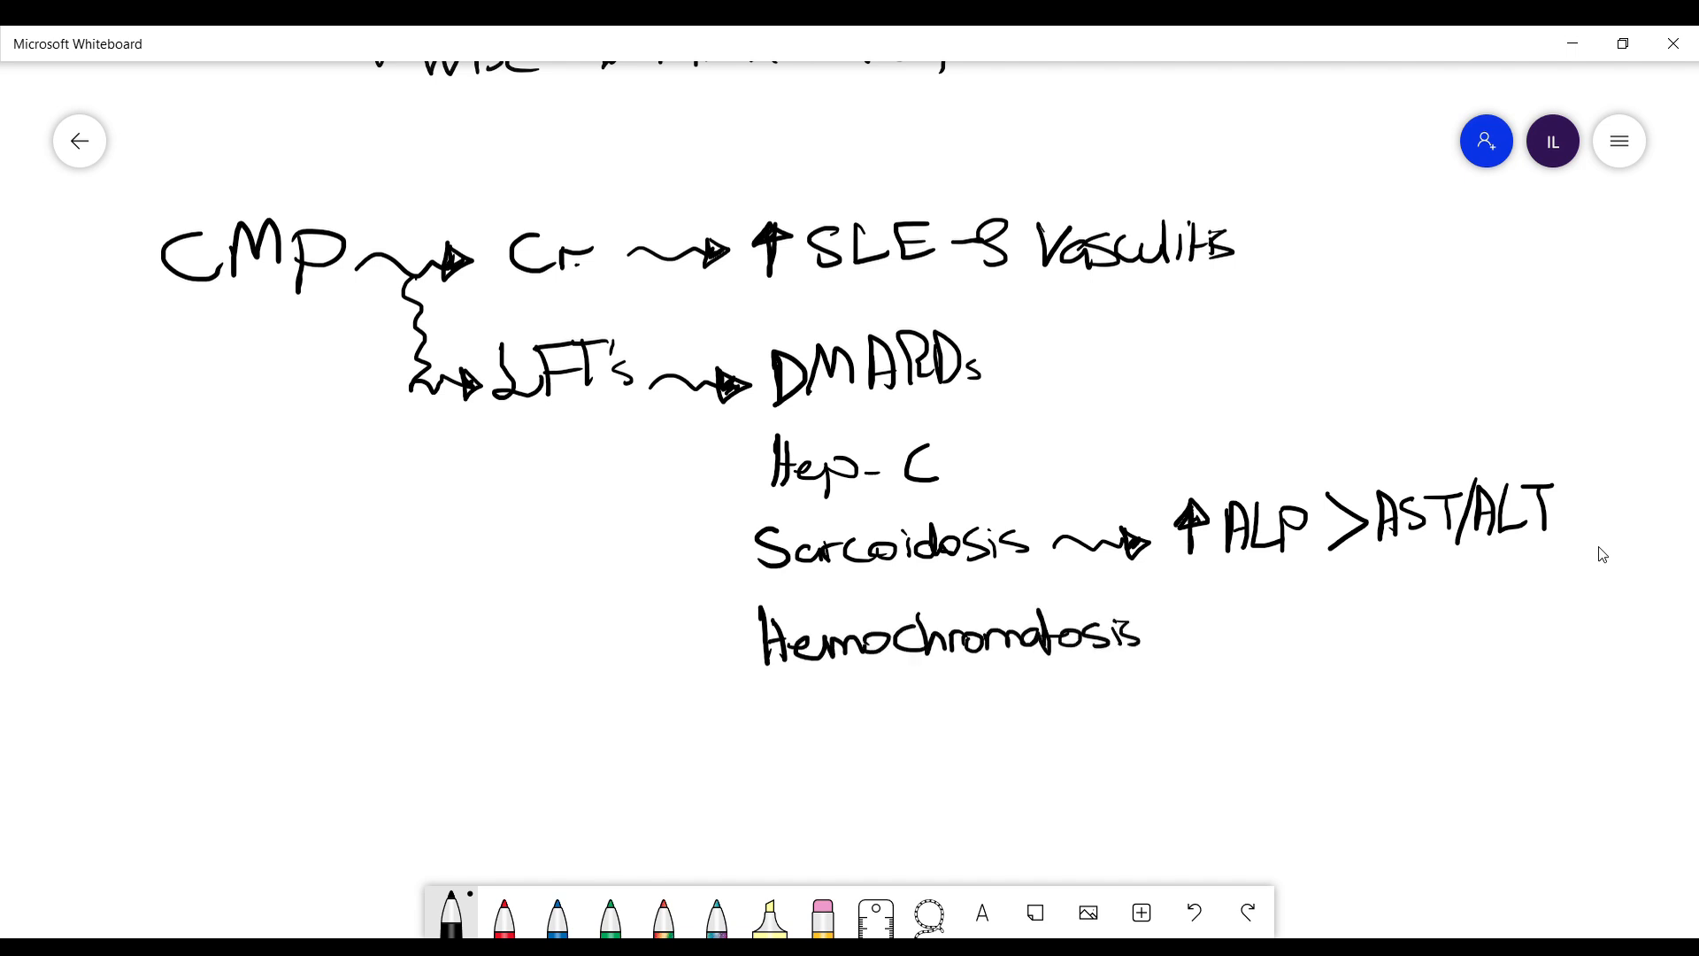
{"action": "mouse_move", "coordinate": [641, 720]}
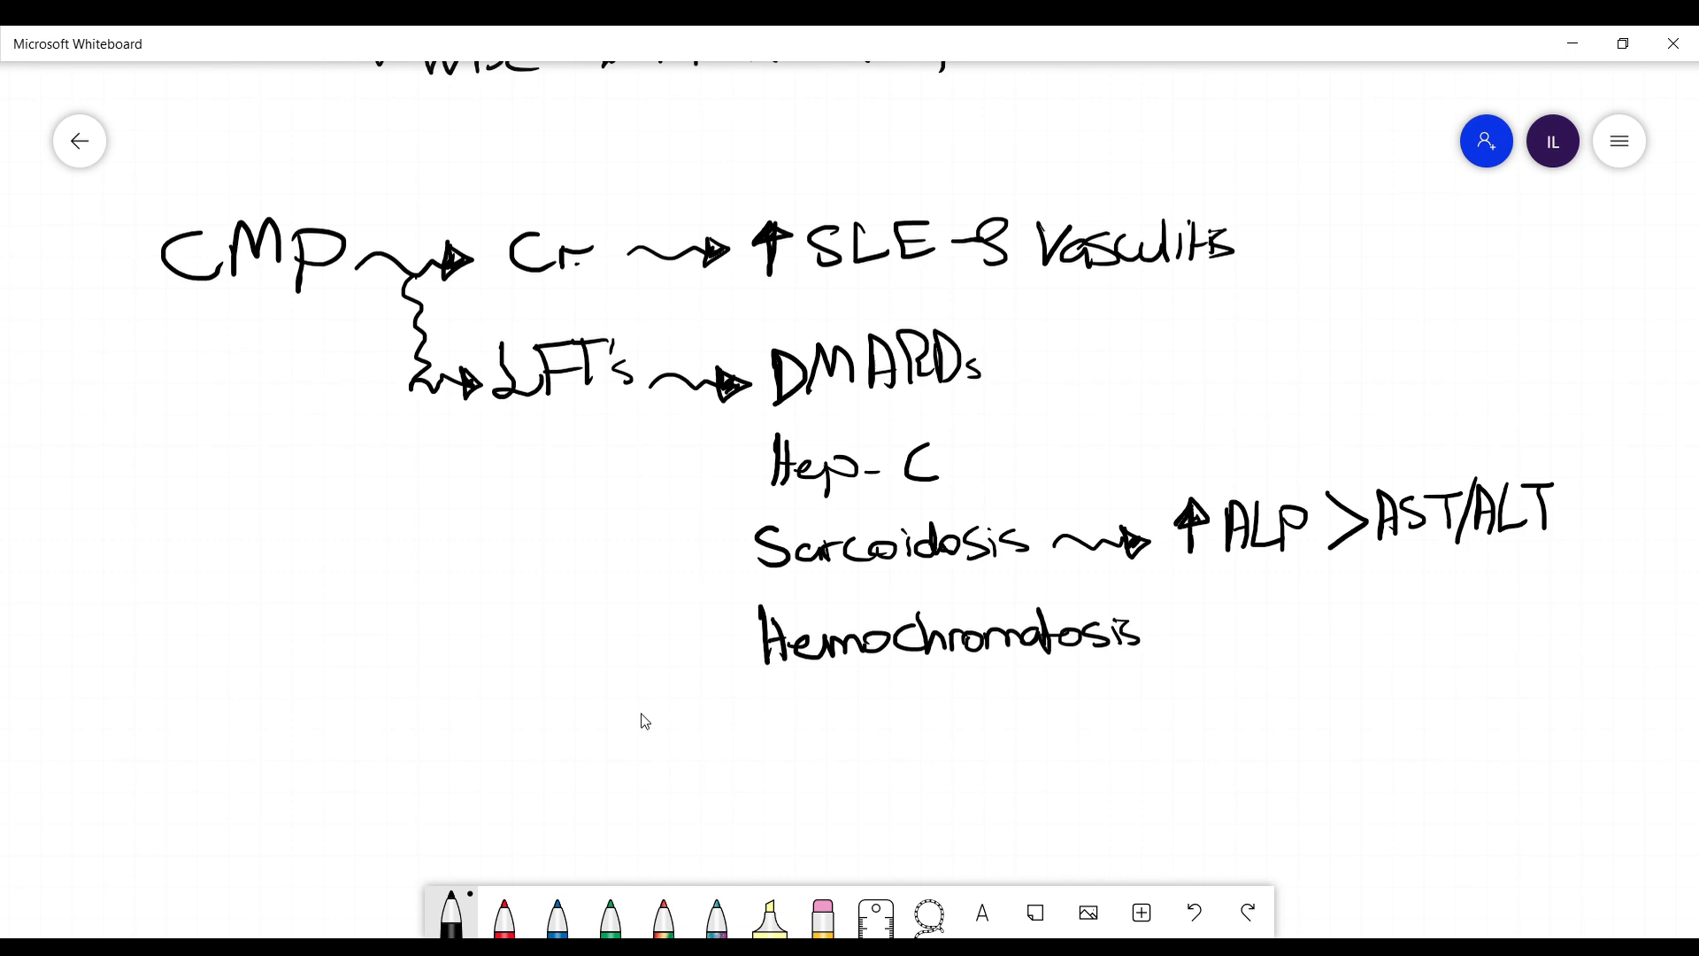
Draw the CRP/ESR axes and curves, then circle ESR in red with an arrow to ↑ age.
{"action": "scroll", "scroll_direction": "down", "scroll_amount": 3}
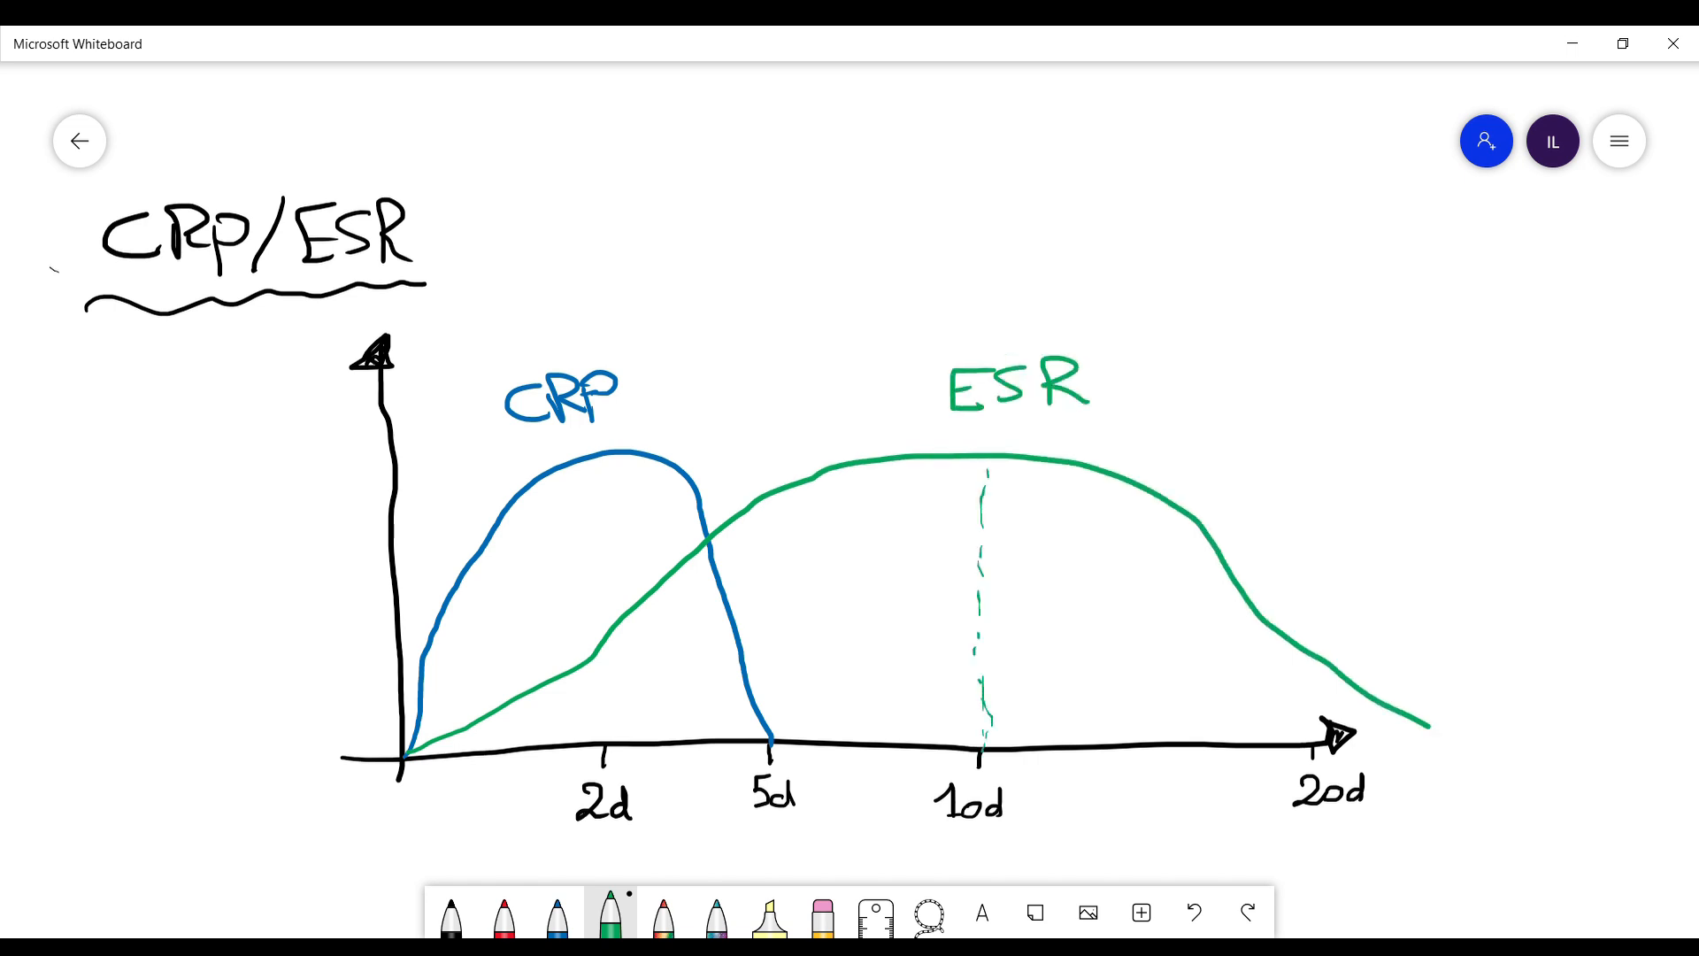
{"action": "left_click", "coordinate": [558, 912]}
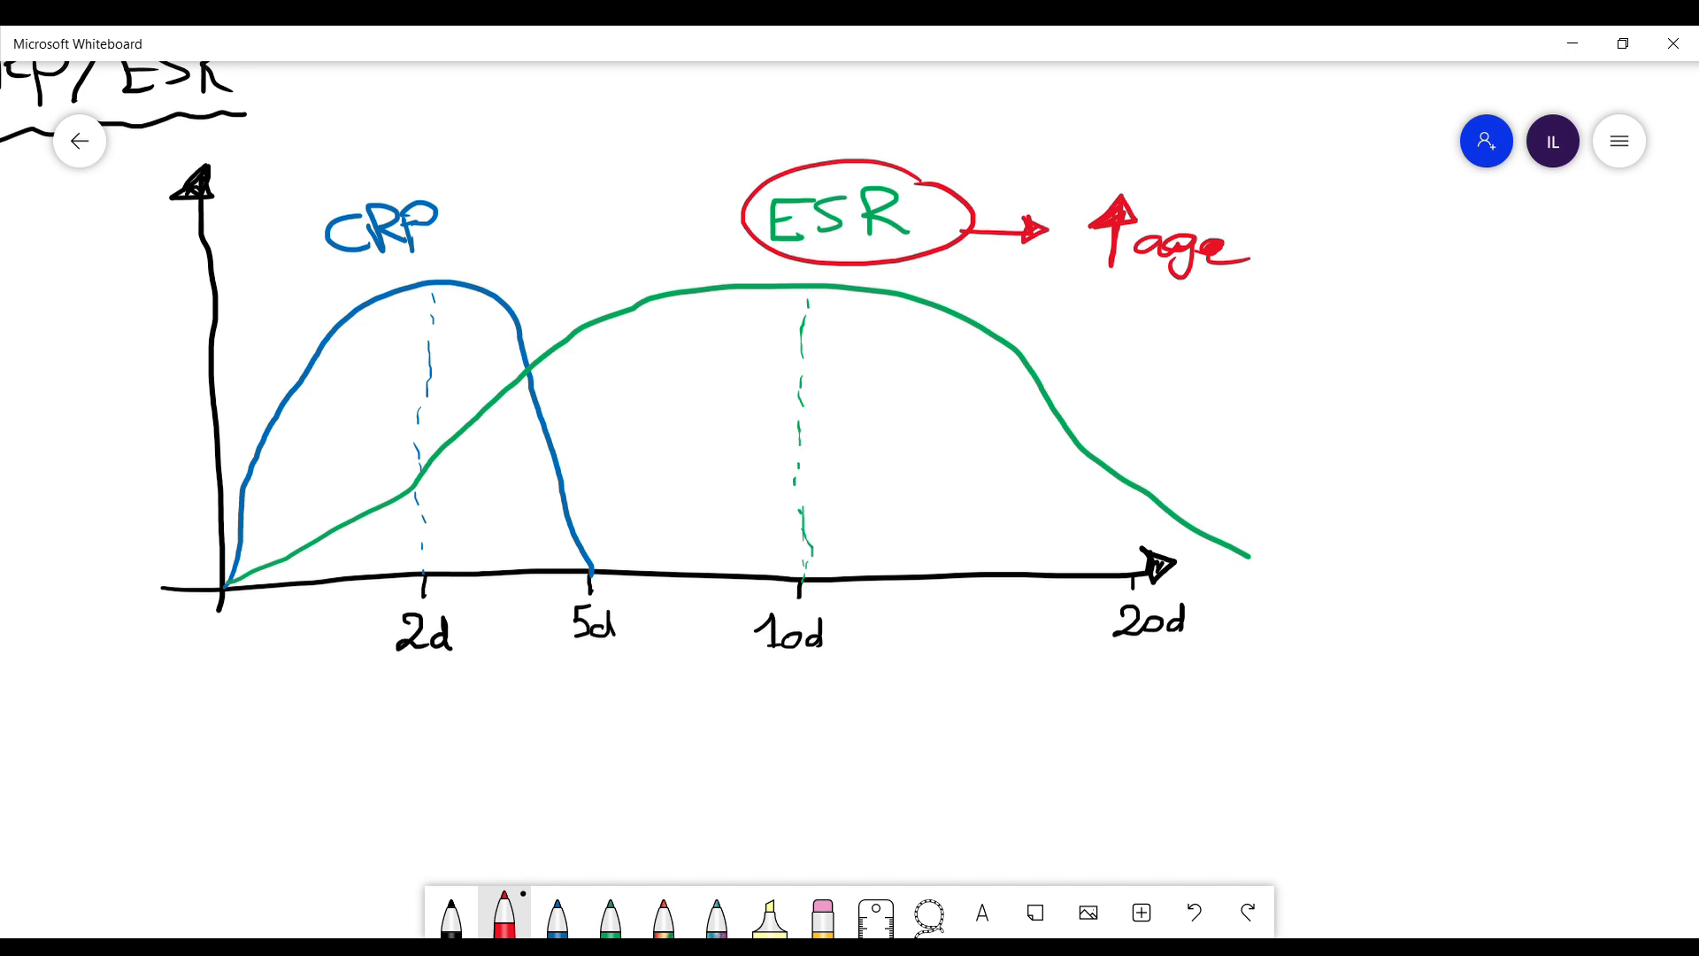
Handwrite red RF notes: IgM → Ig Fc, 10%, worse prognosis if +ve, RA, Sjogren's.
{"action": "scroll", "scroll_direction": "down", "scroll_amount": 3}
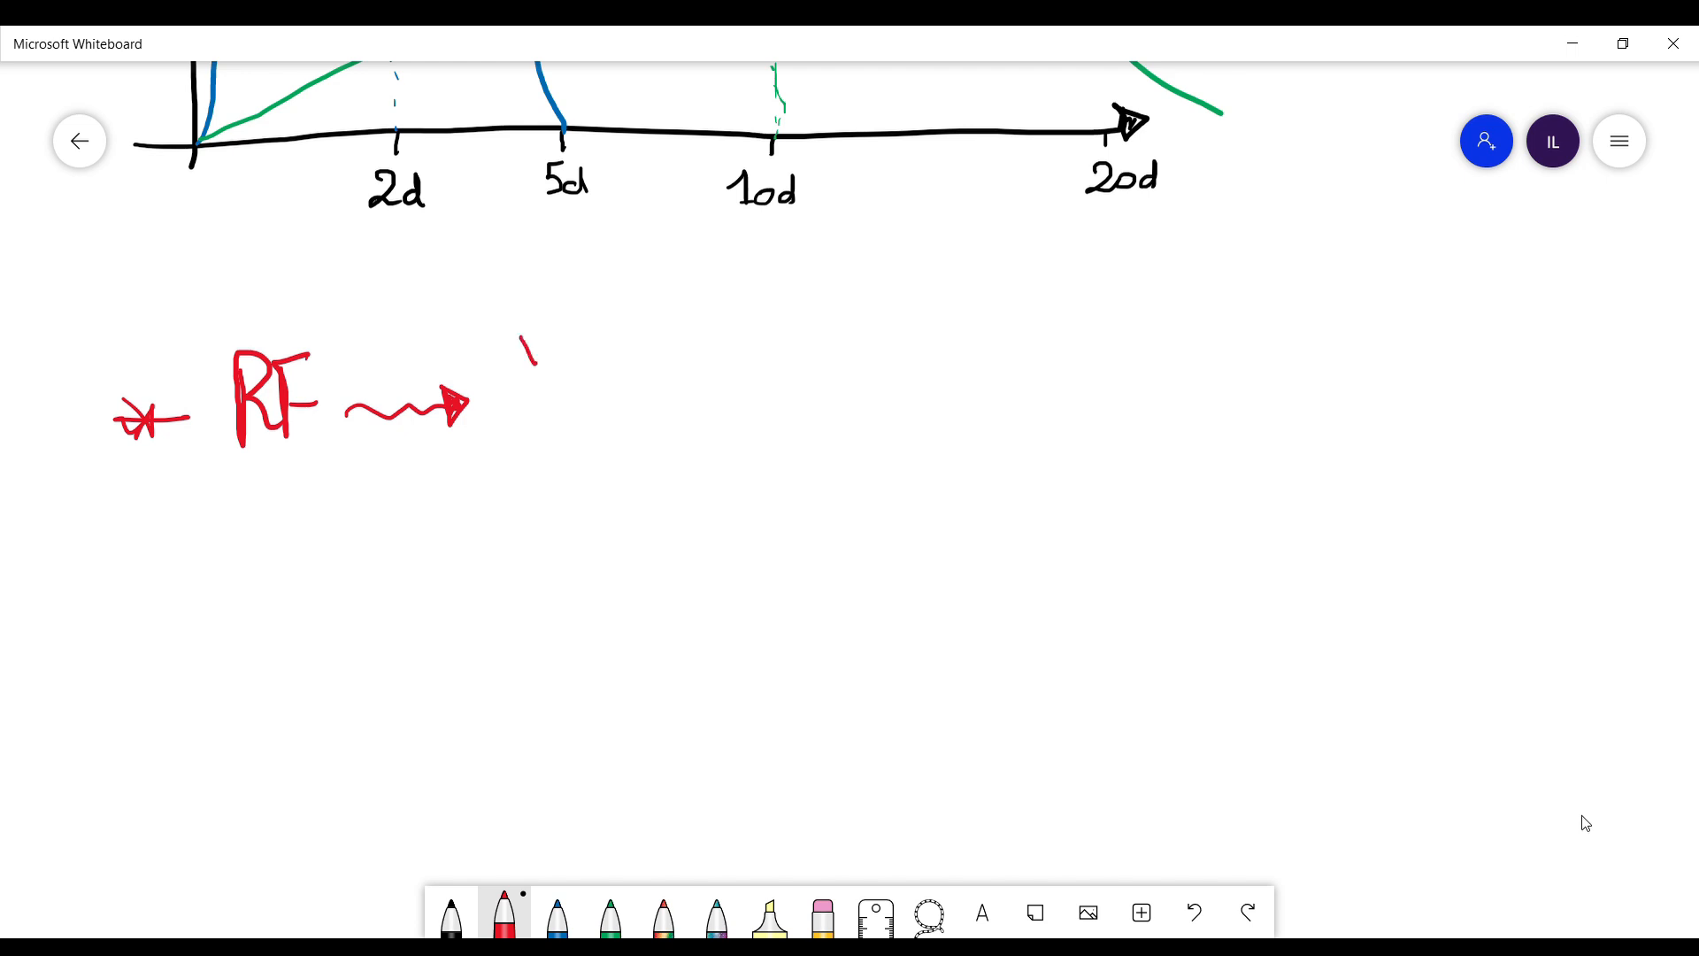
{"action": "left_click_drag", "start_coordinate": [510, 347], "coordinate": [668, 346]}
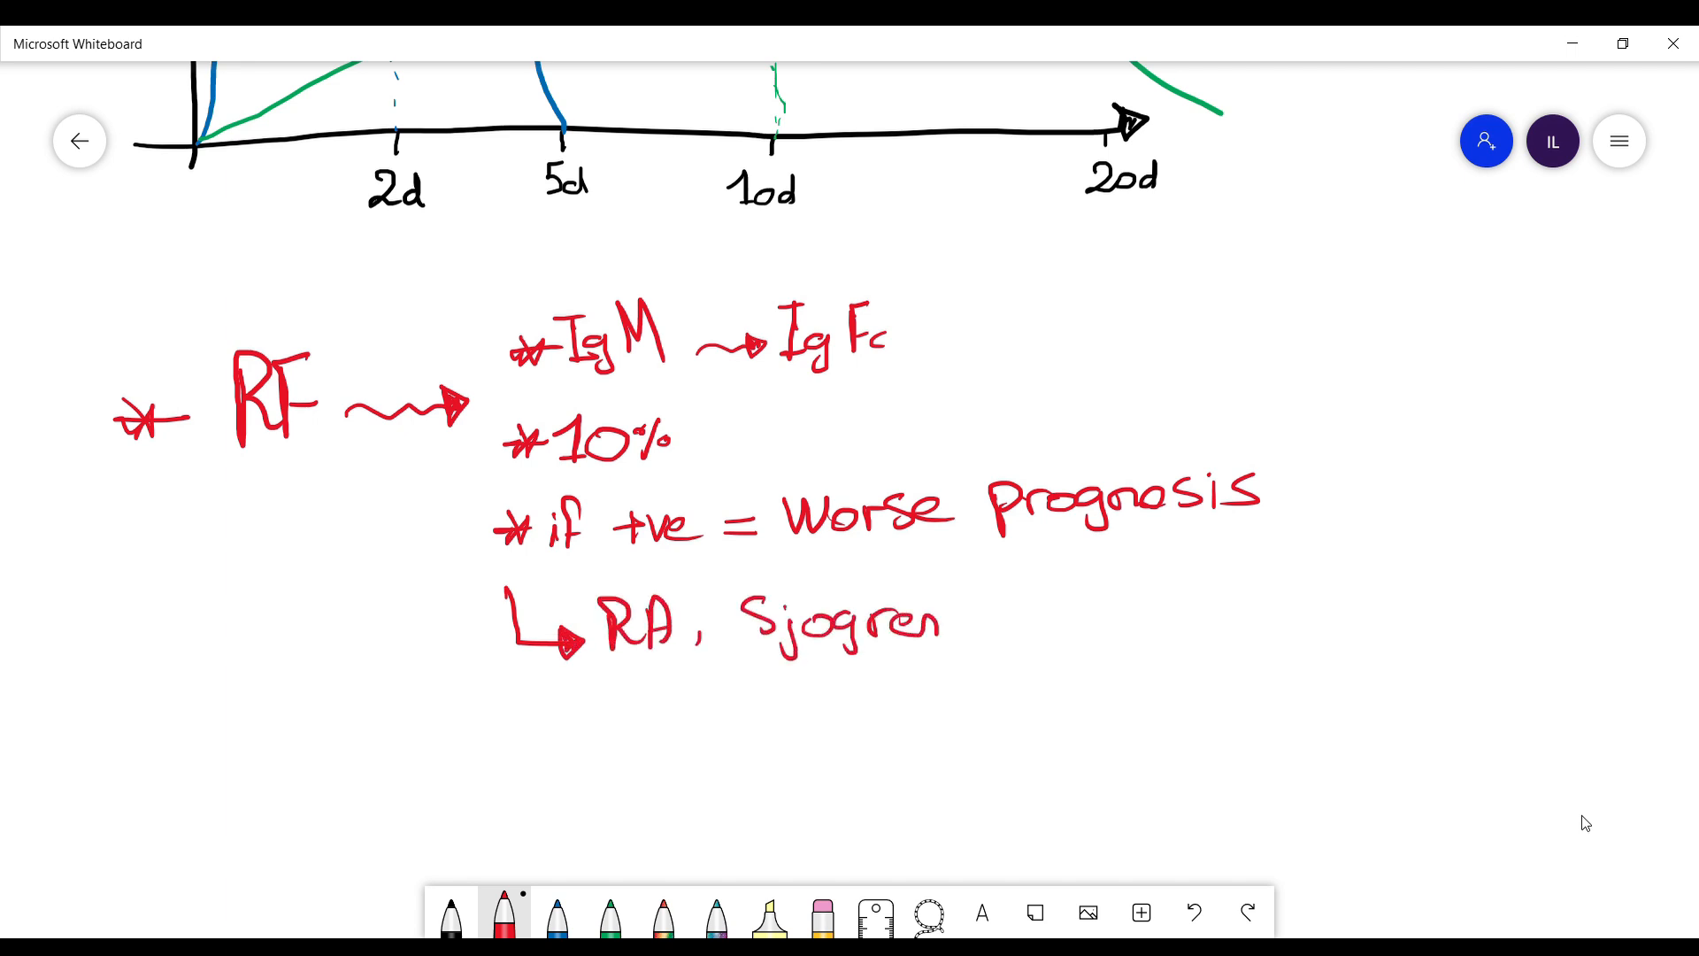
{"action": "type", "text": "'s"}
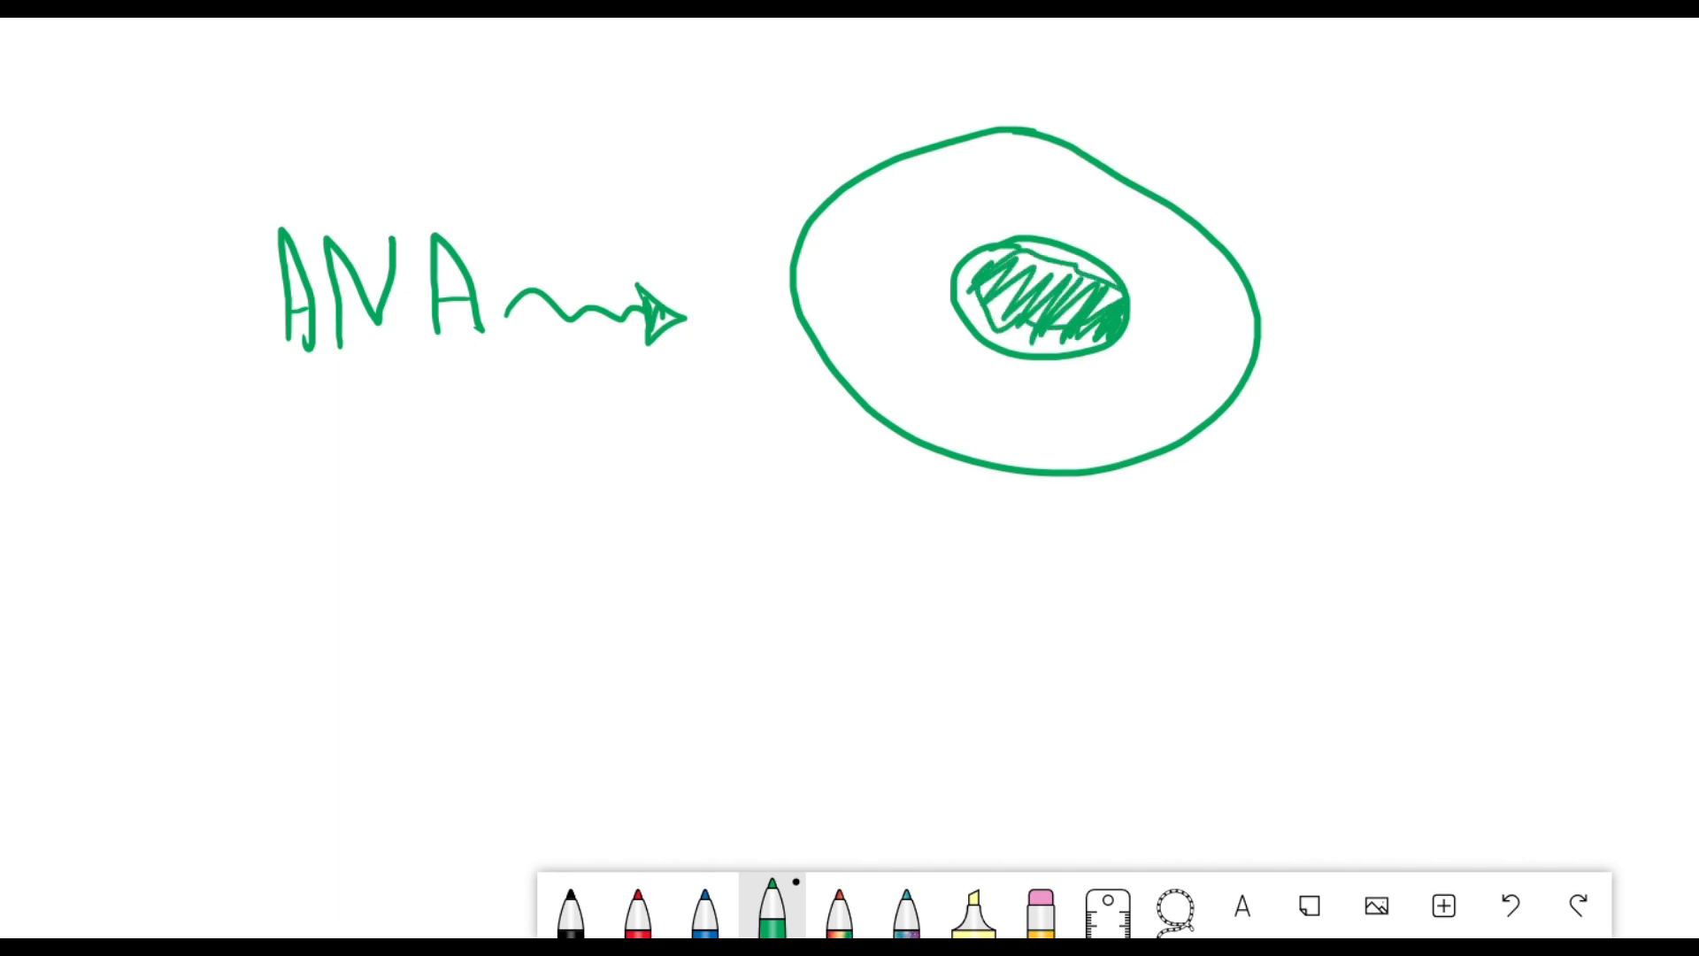
Add red antibodies to the green ANA cell, then blue notes: NL in 15% of elderly, if +ve.
{"action": "left_click", "coordinate": [638, 906]}
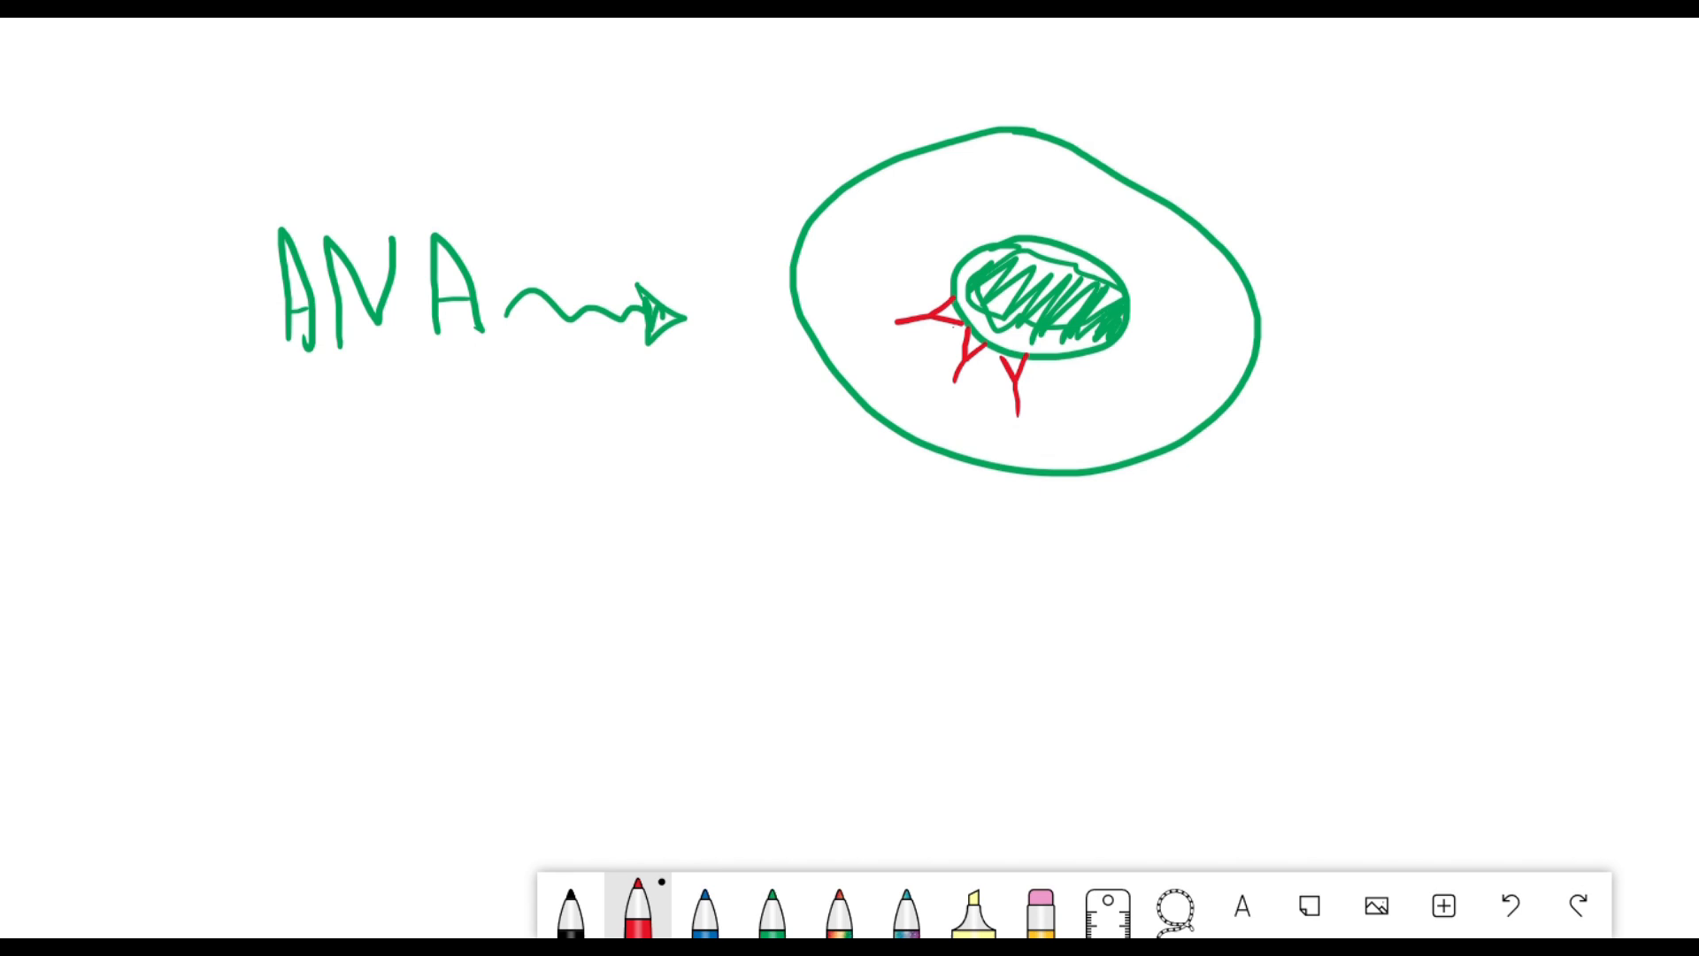
{"action": "left_click", "coordinate": [770, 907]}
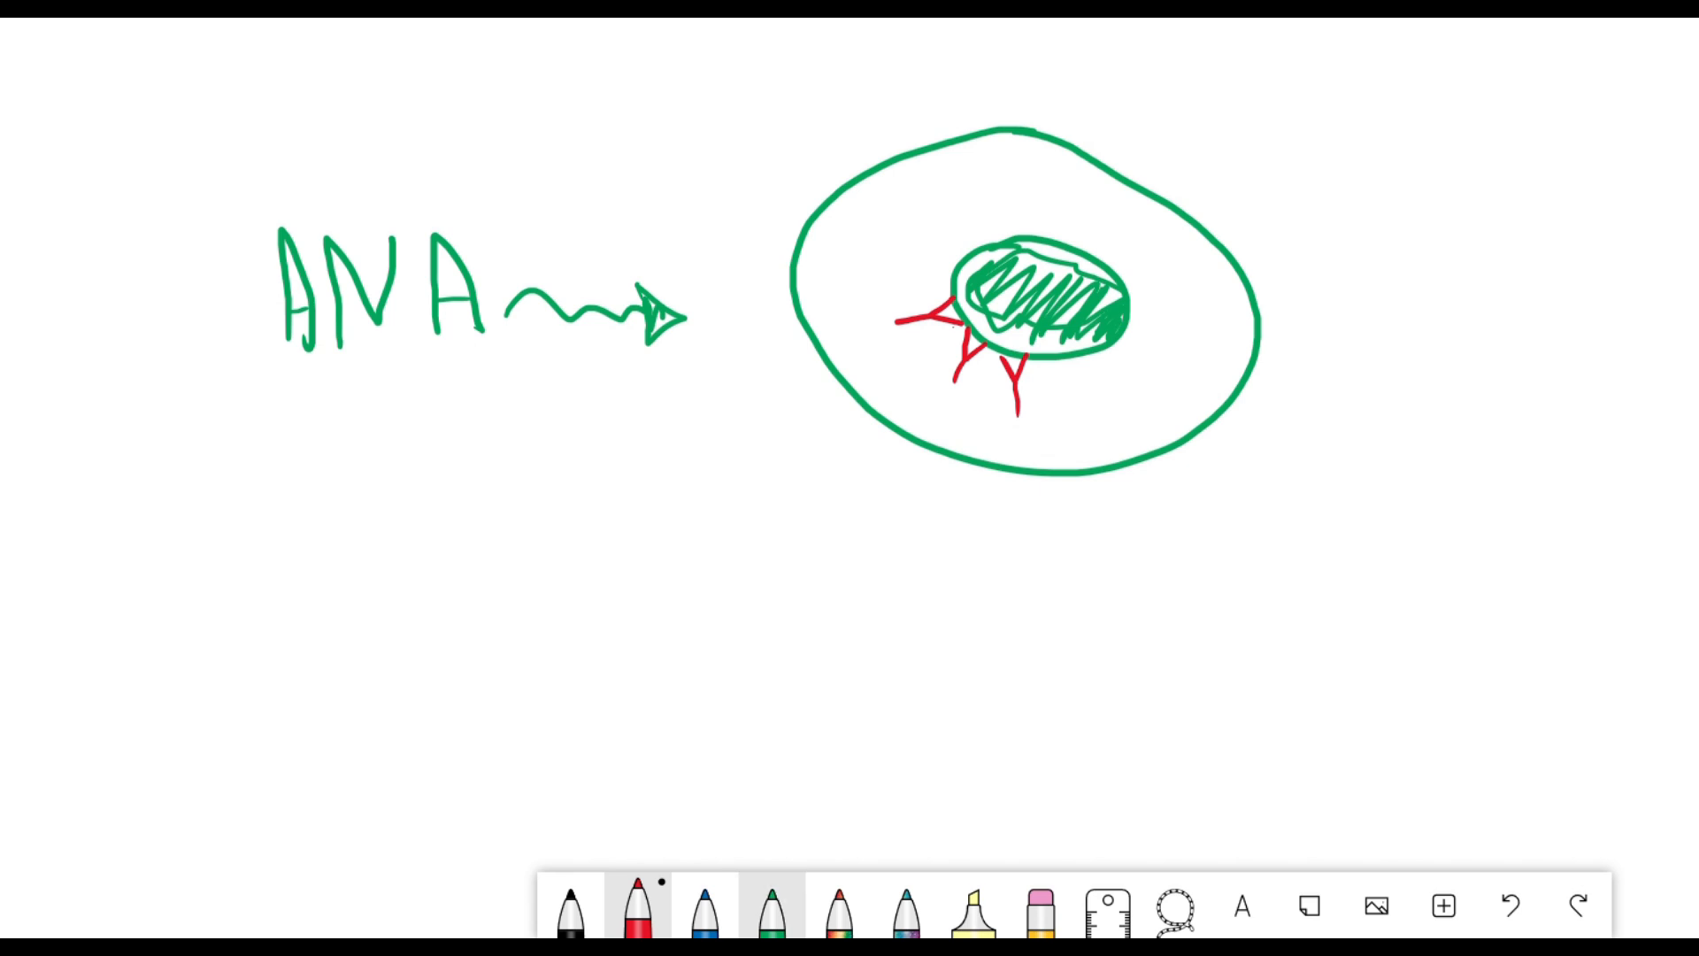
{"action": "left_click", "coordinate": [906, 906]}
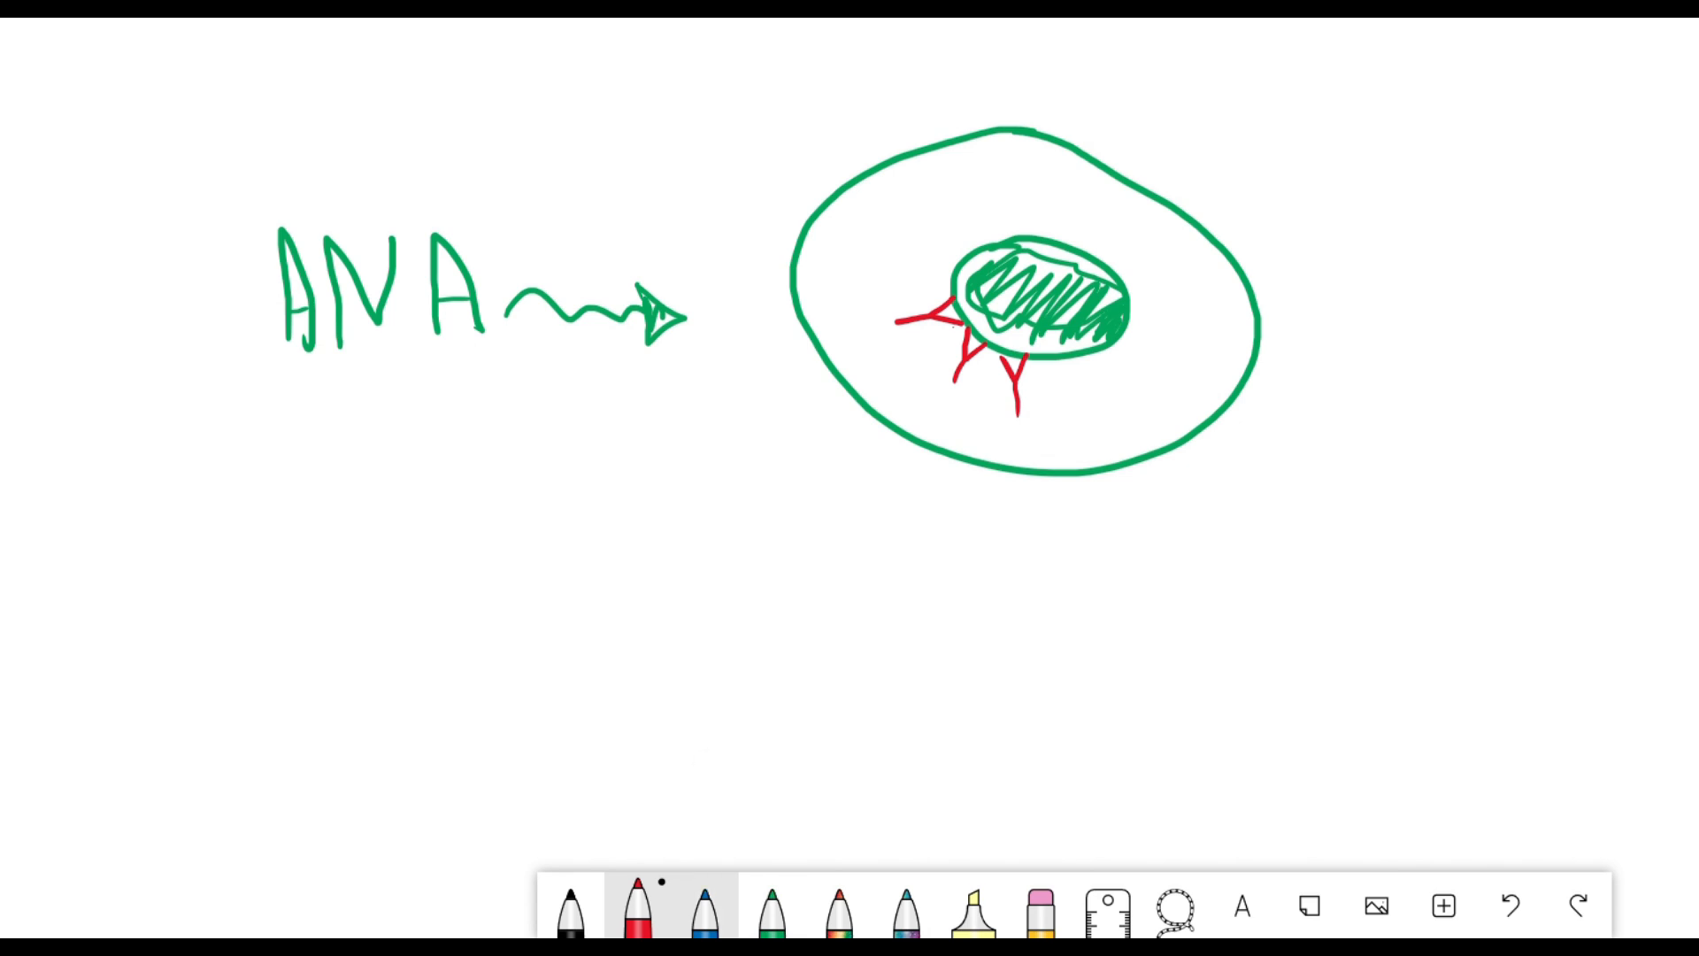
{"action": "left_click", "coordinate": [705, 906]}
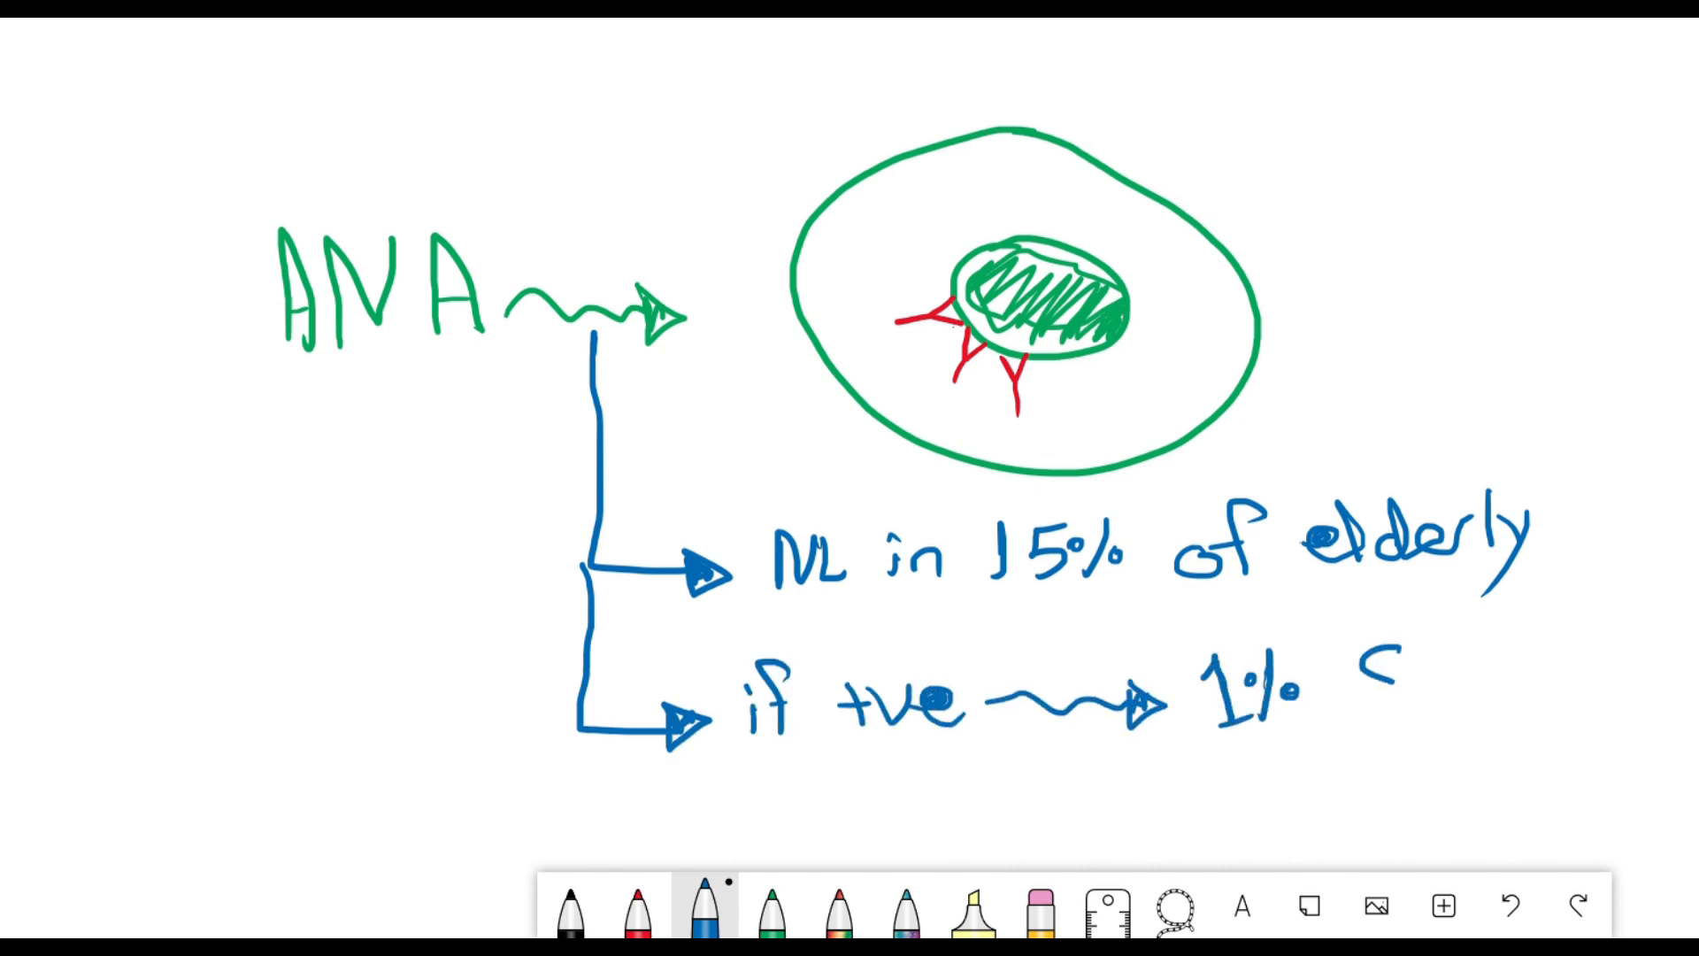
Finish the blue positive-ANA branch with 1% SLE.
{"action": "scroll", "scroll_direction": "down", "scroll_amount": 3}
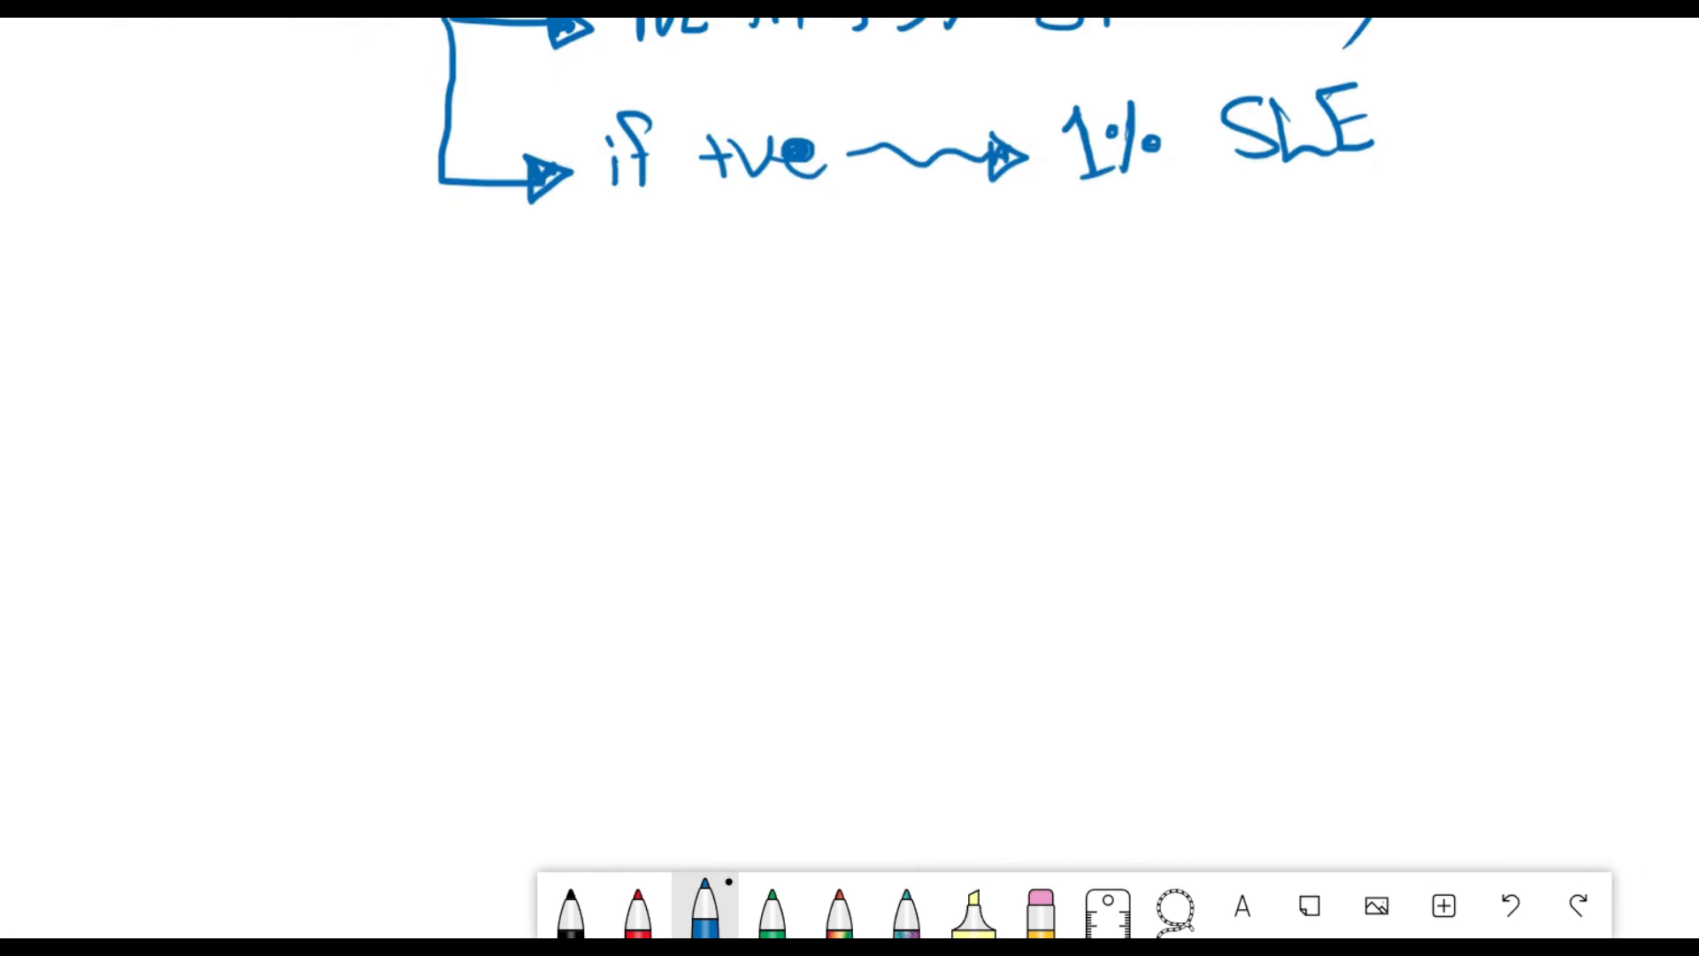
{"action": "left_click_drag", "start_coordinate": [445, 190], "coordinate": [510, 363]}
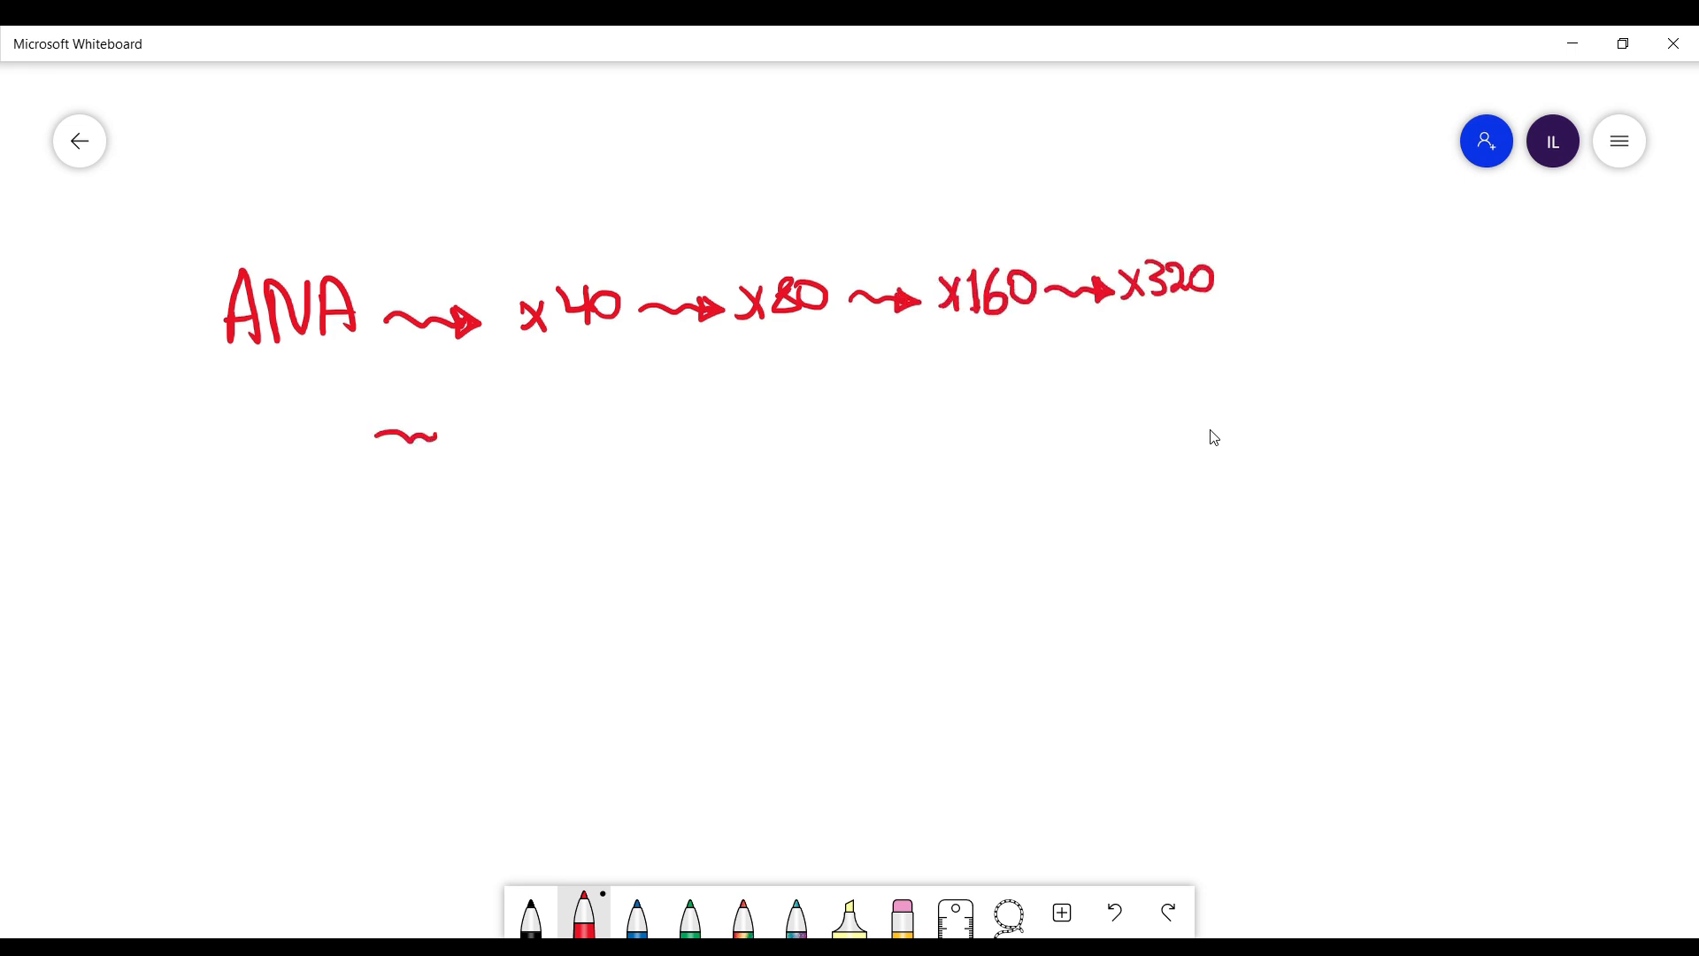
Write red titer rows x40→x320 and 1:40→1:320, circle 1:80 green with a +ve arrow.
{"action": "left_click_drag", "start_coordinate": [444, 423], "coordinate": [694, 418]}
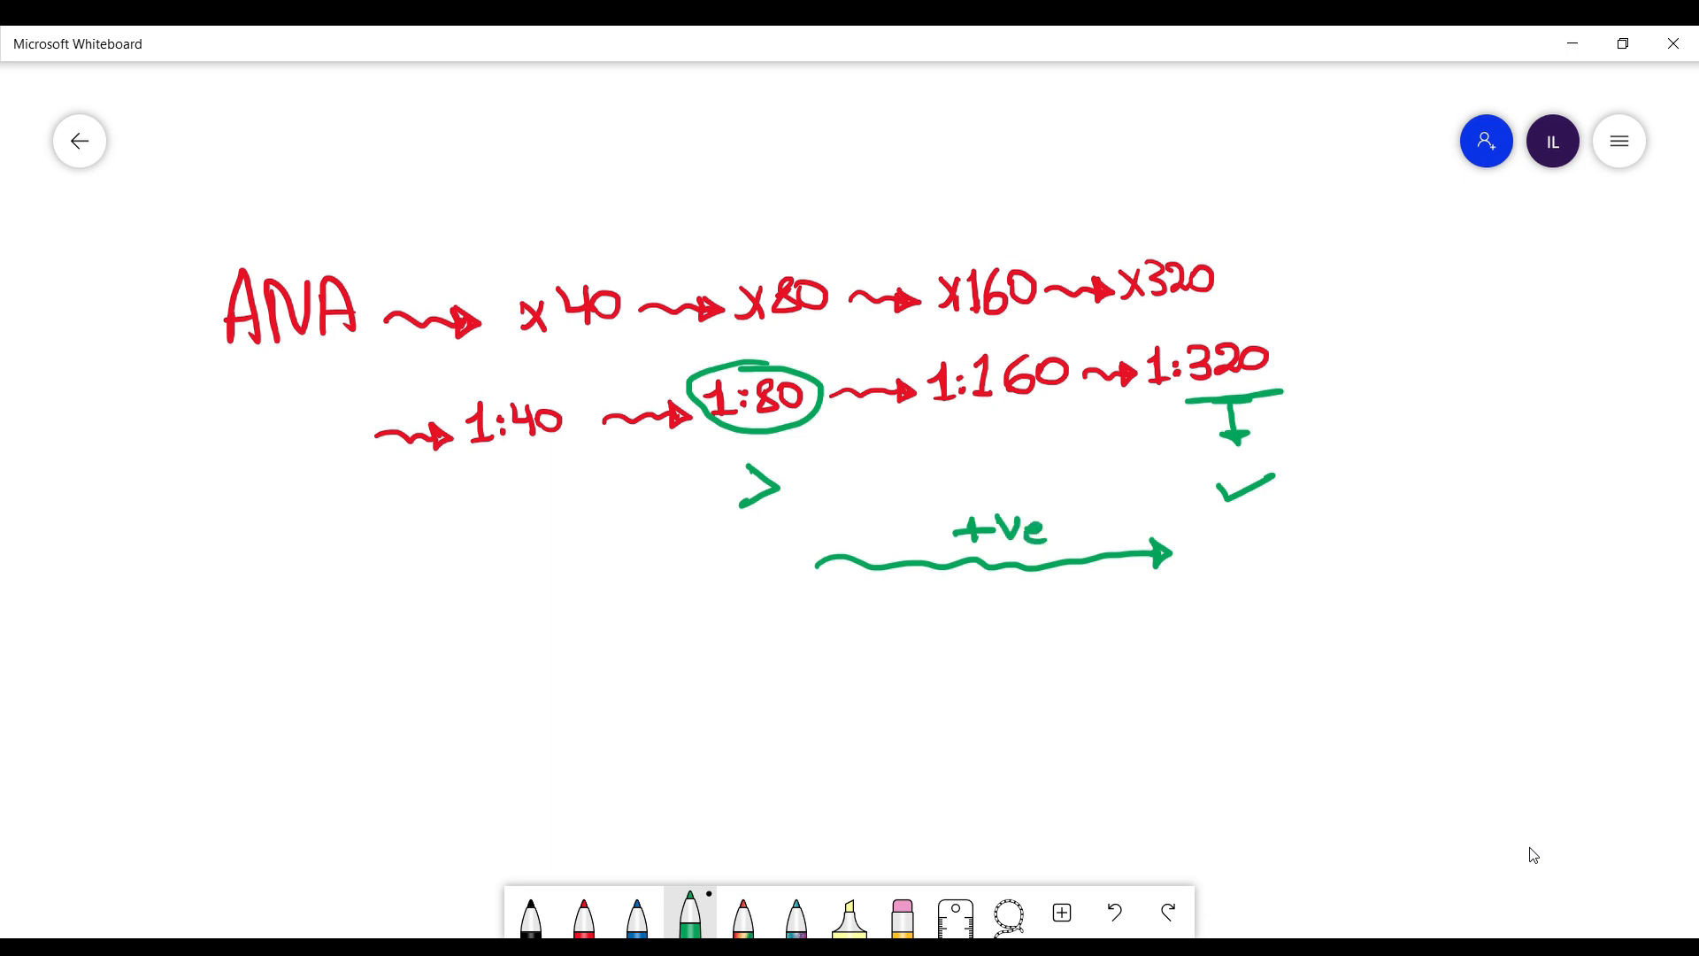
{"action": "mouse_move", "coordinate": [1363, 182]}
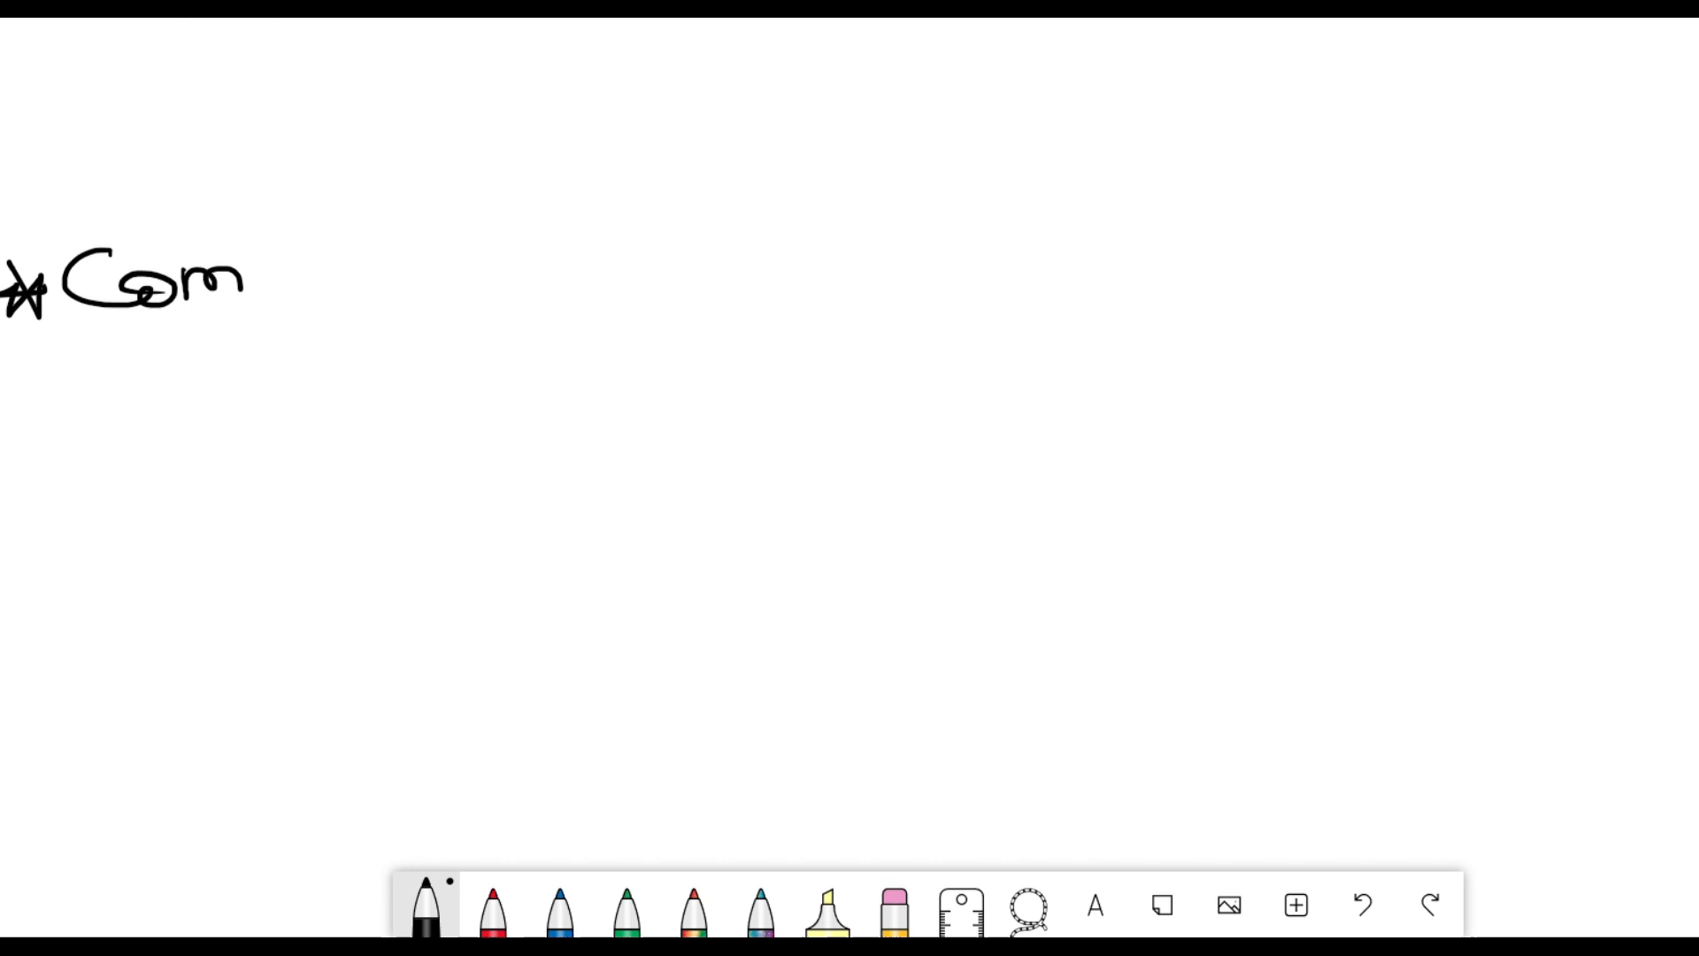
Handwrite black Complement levels → C4 → ↓ SLE, Cryoglobulinemia.
{"action": "left_click_drag", "start_coordinate": [250, 282], "coordinate": [552, 281]}
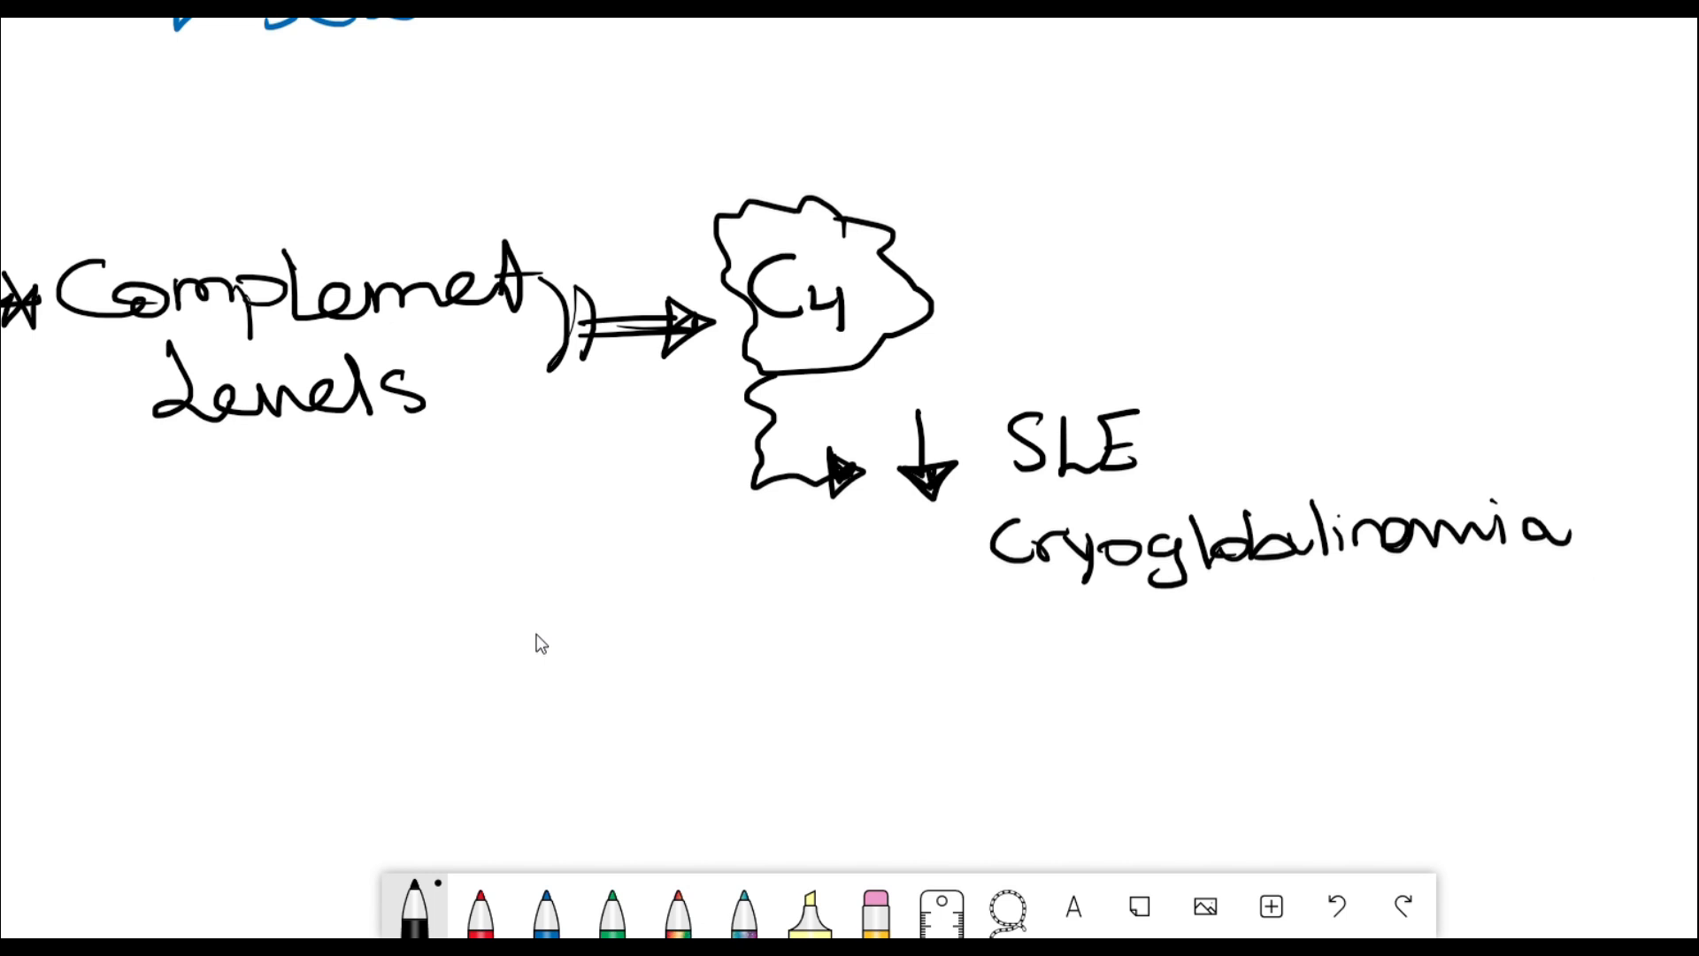
{"action": "mouse_move", "coordinate": [556, 653]}
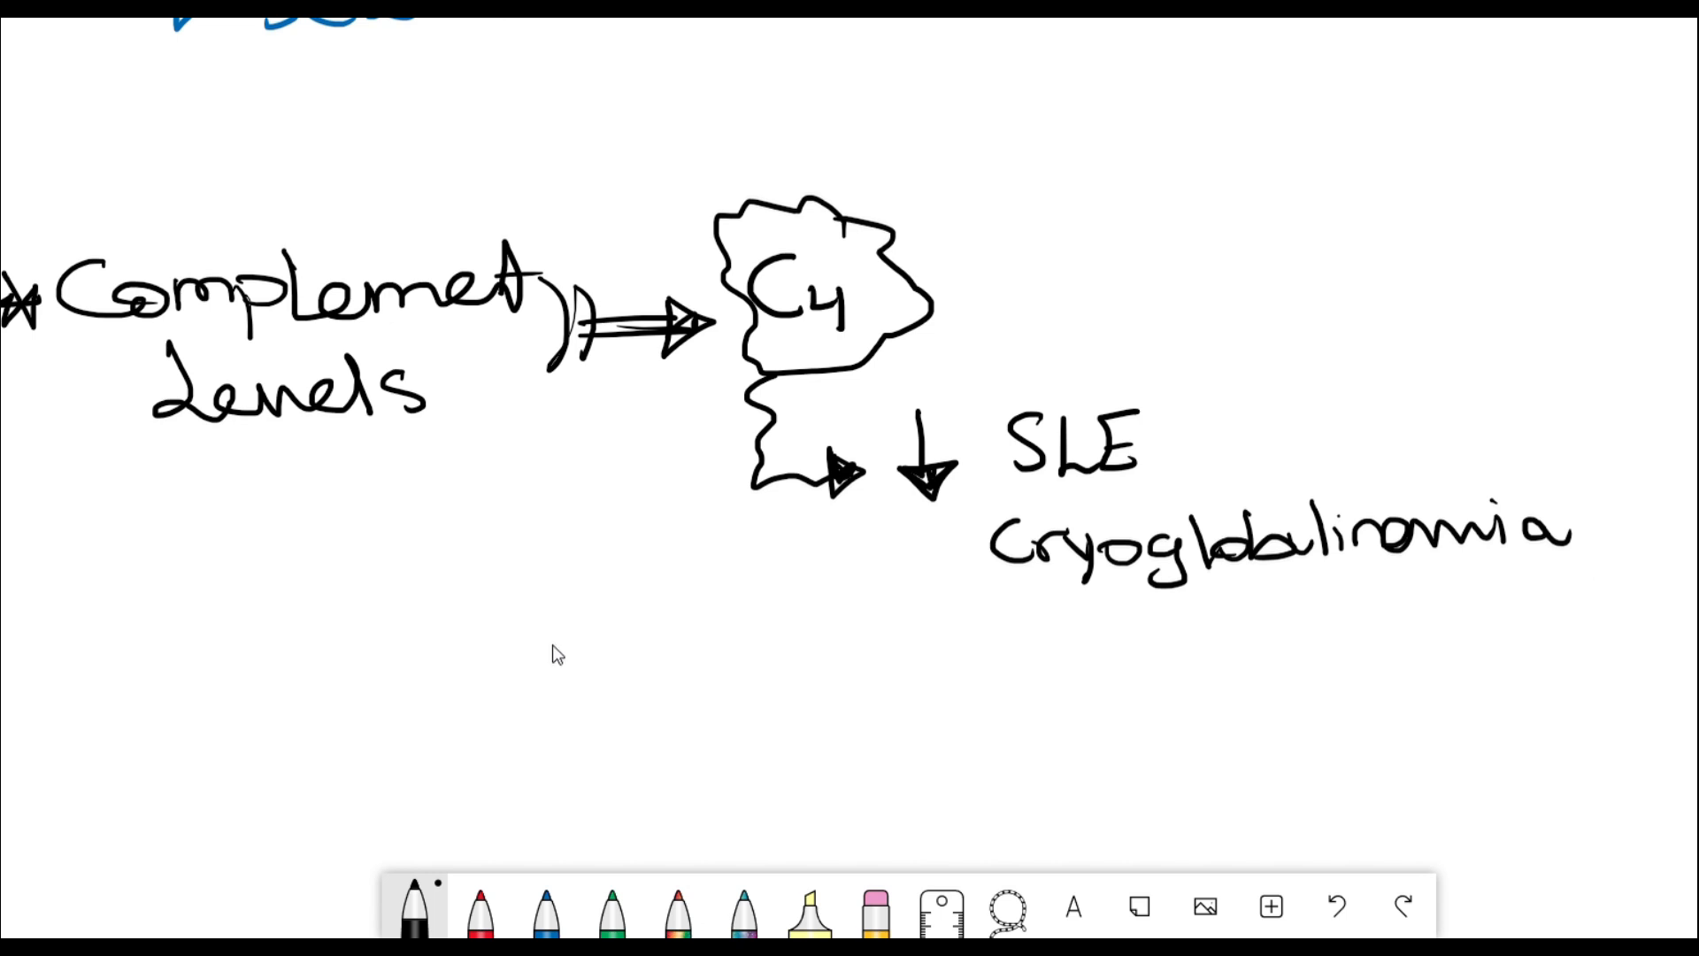